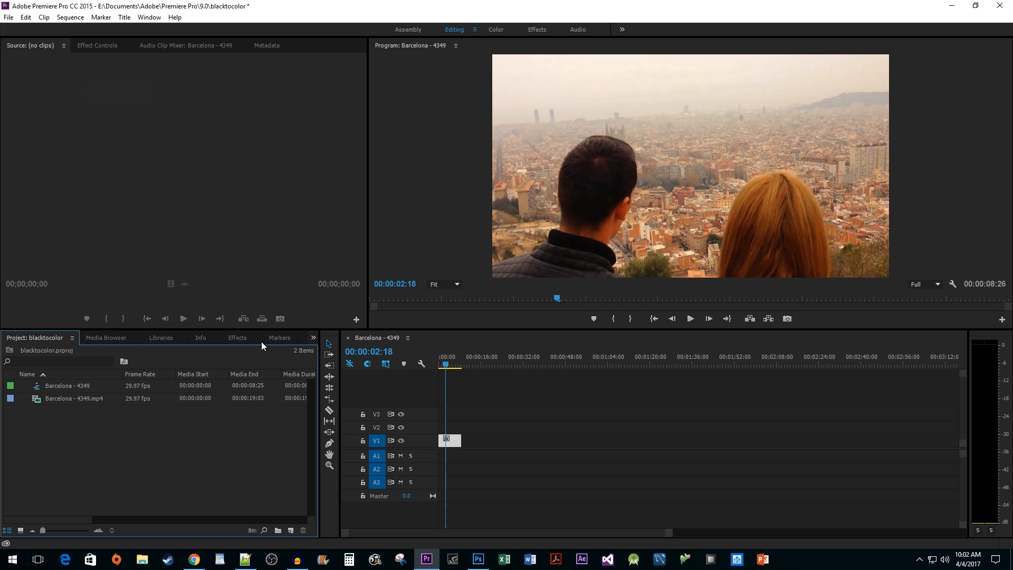
Search the Effects library for 'cal' to reveal Video Effects > Channel > Calculations.
left_click(236, 338)
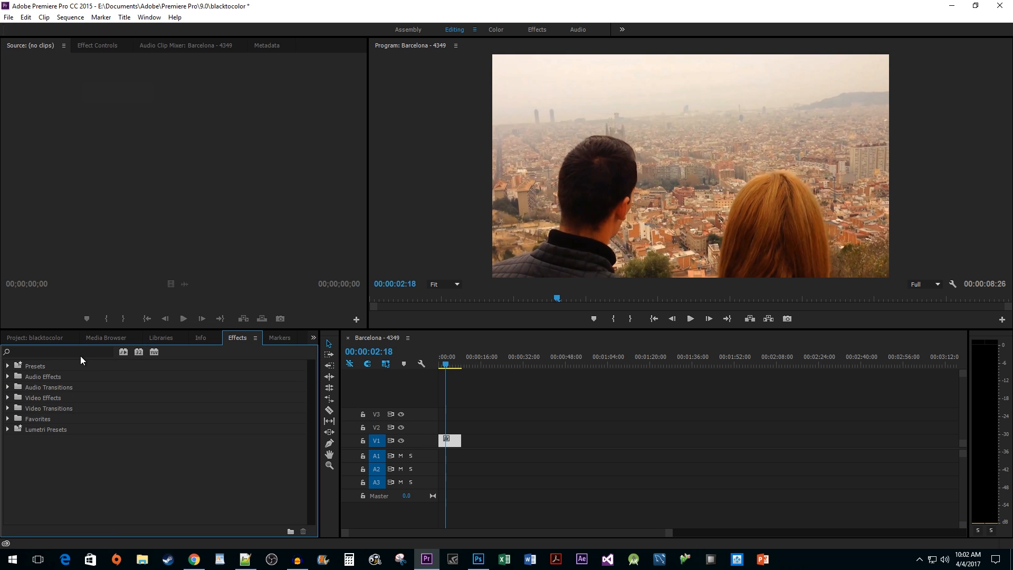
type("calcu")
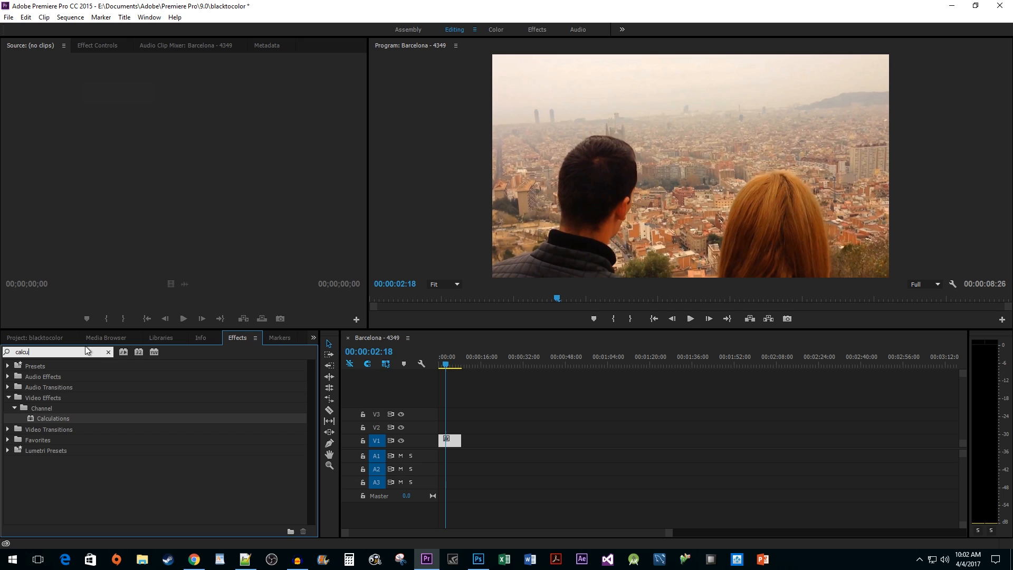
mouse_move(154, 423)
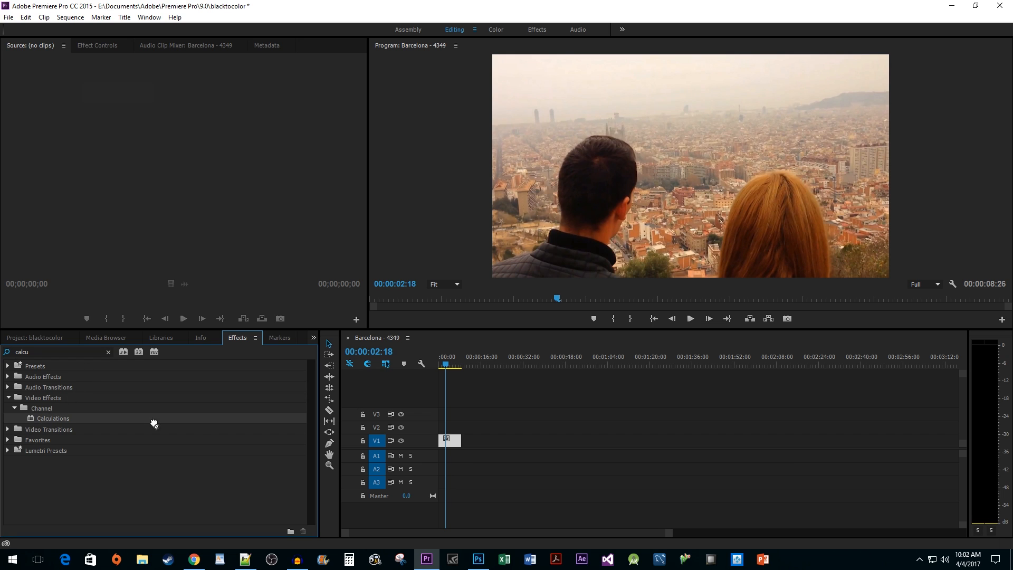
mouse_move(405, 409)
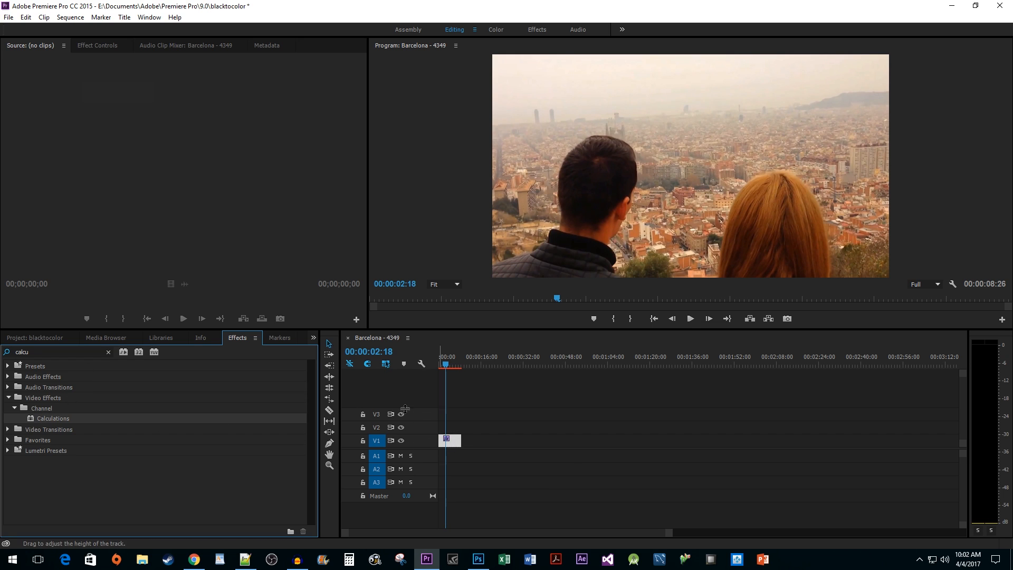
Set the Calculations effect's Input Channel to Gray in Effect Controls, making the clip black and white.
left_click(97, 46)
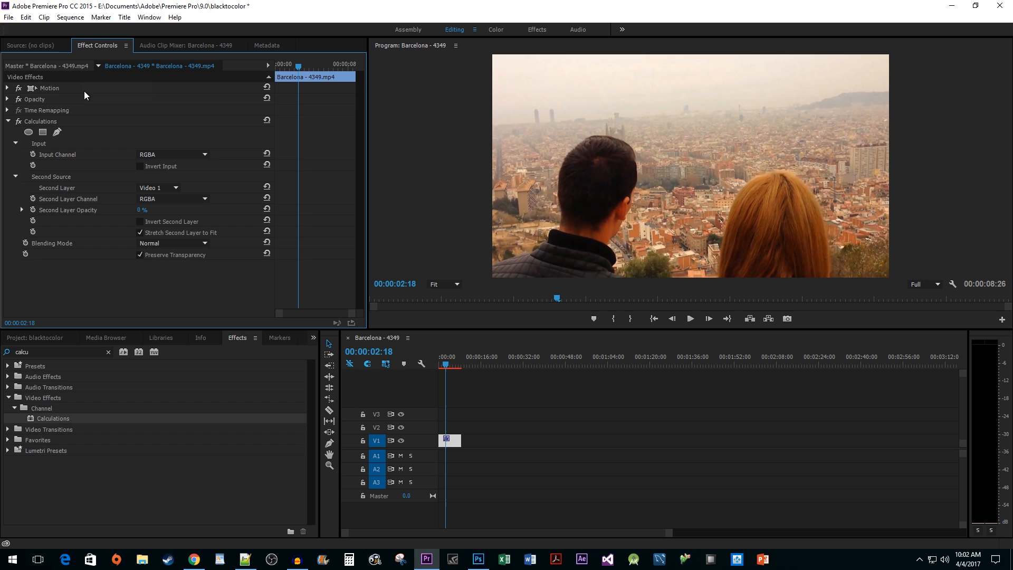
mouse_move(65, 160)
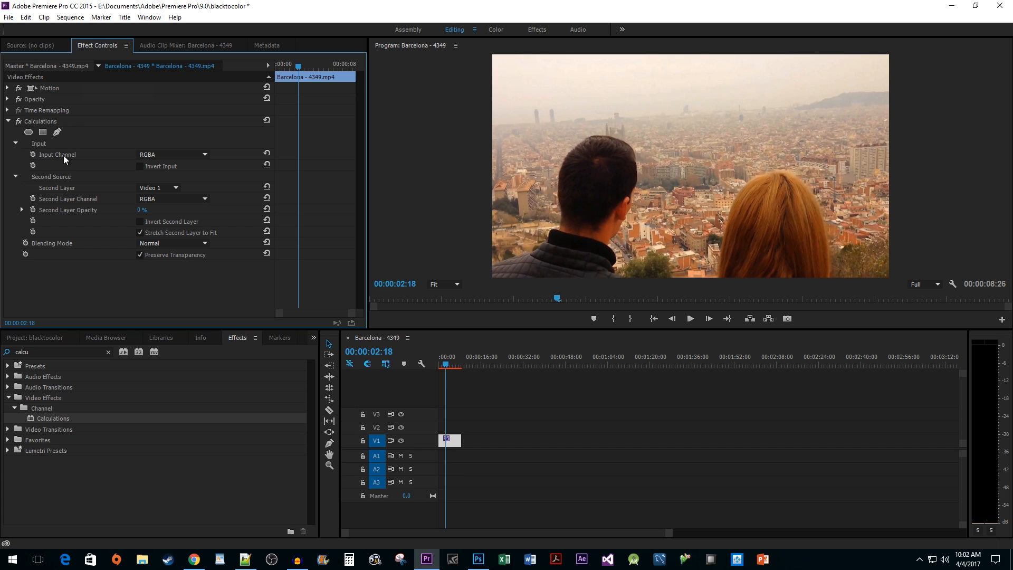
left_click(172, 154)
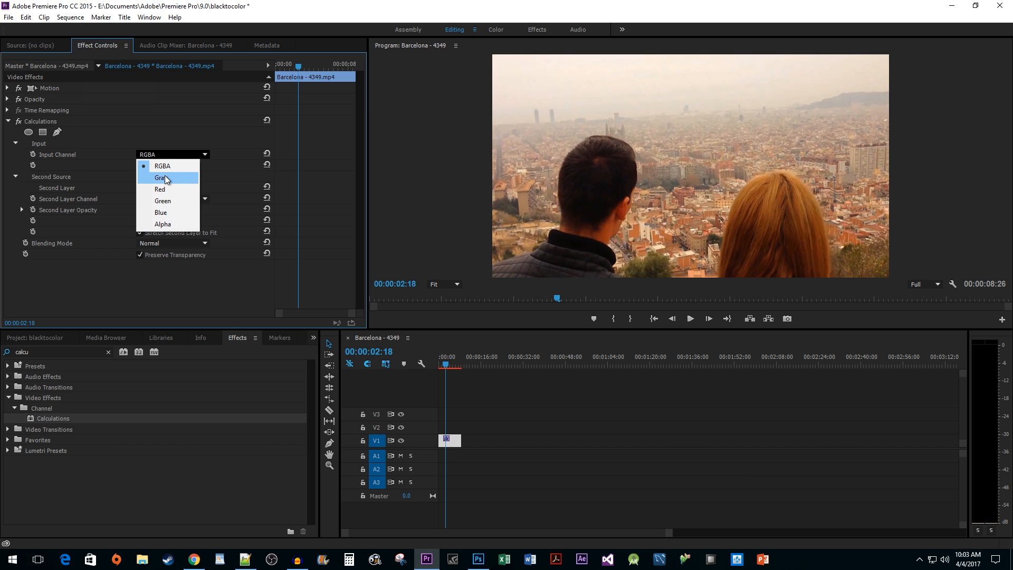
mouse_move(172, 184)
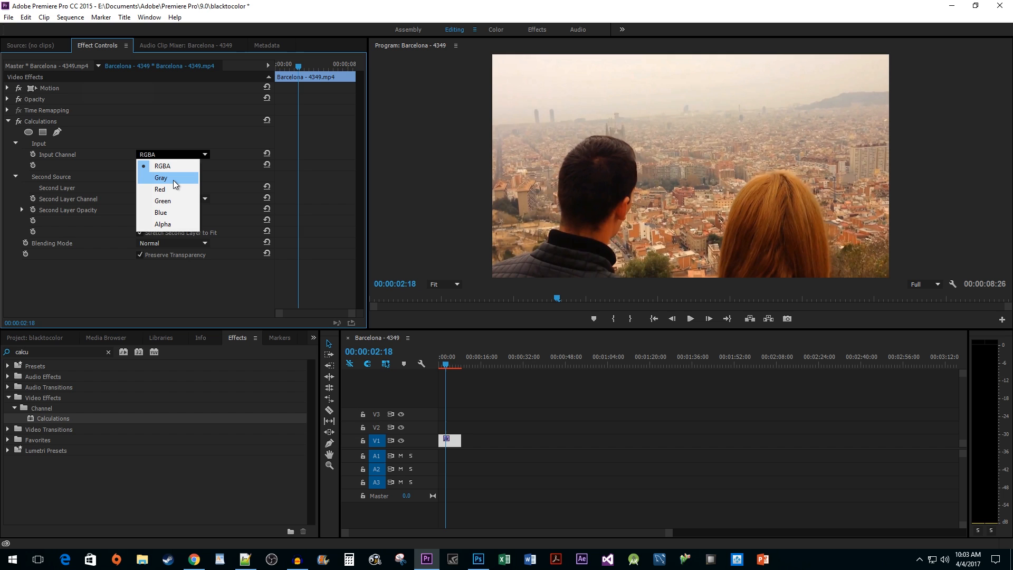
left_click(160, 177)
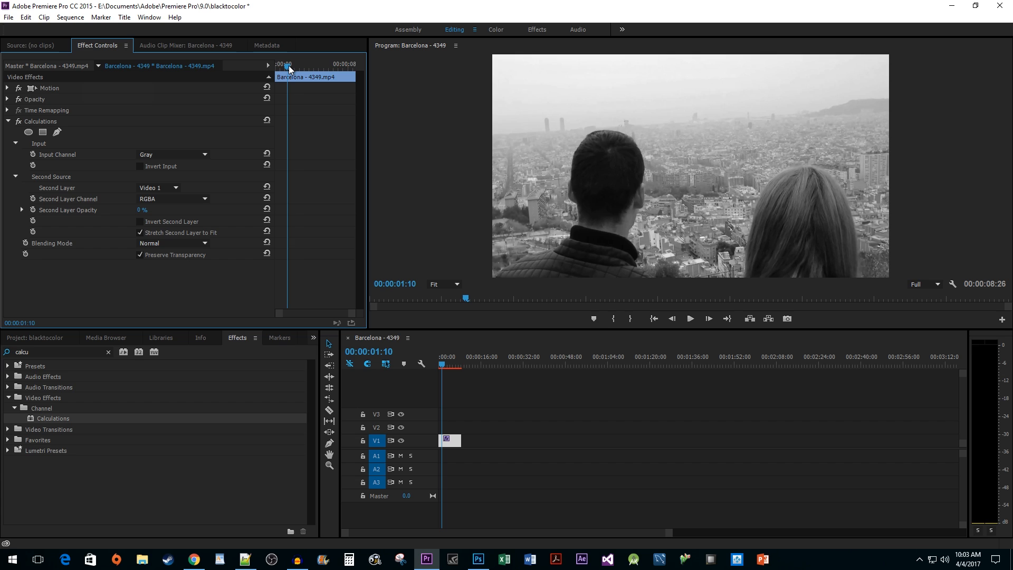
mouse_move(46, 218)
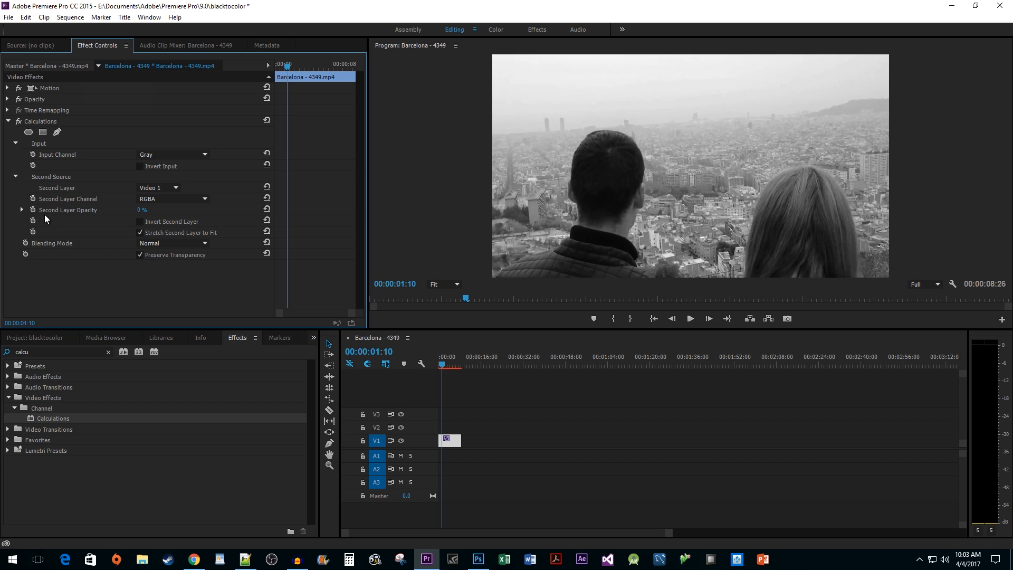
mouse_move(32, 220)
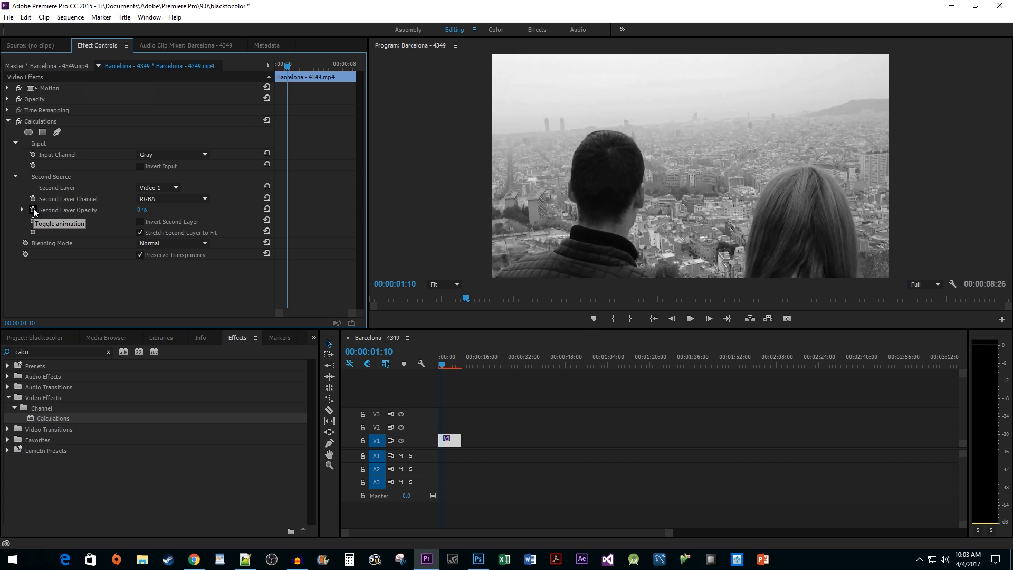
Keyframe Second Layer Opacity from 0% at 00:00:01:10 to 100 at about 00:00:02:25.
left_click(33, 211)
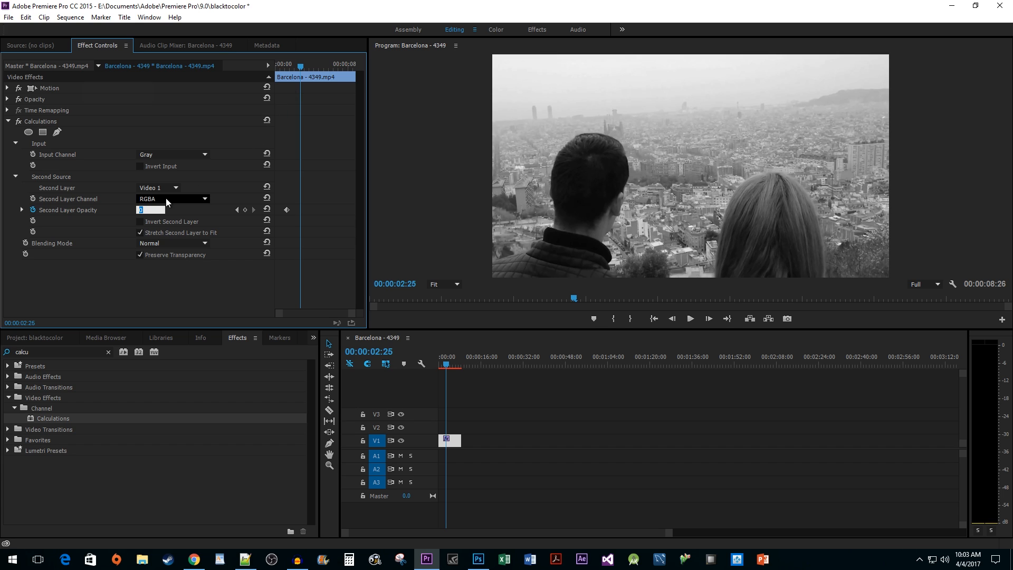
type("100 %")
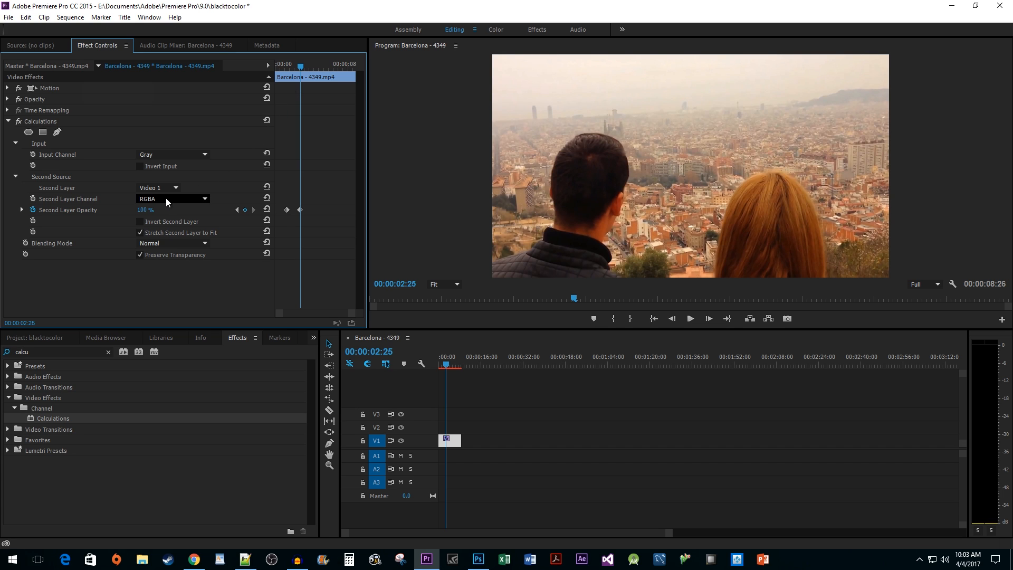